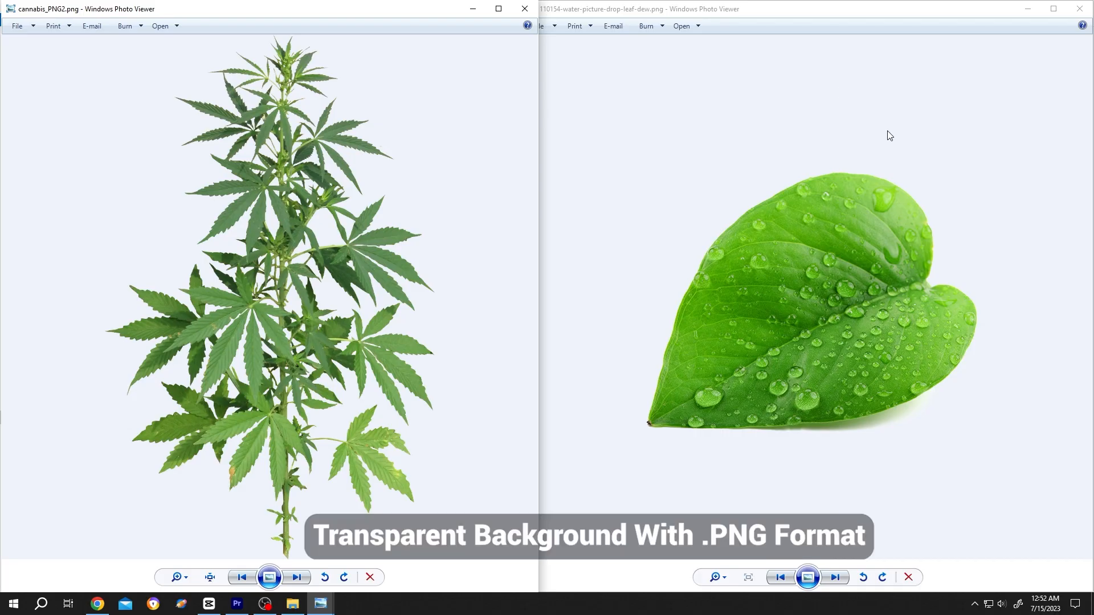
{"action": "mouse_move", "coordinate": [645, 26]}
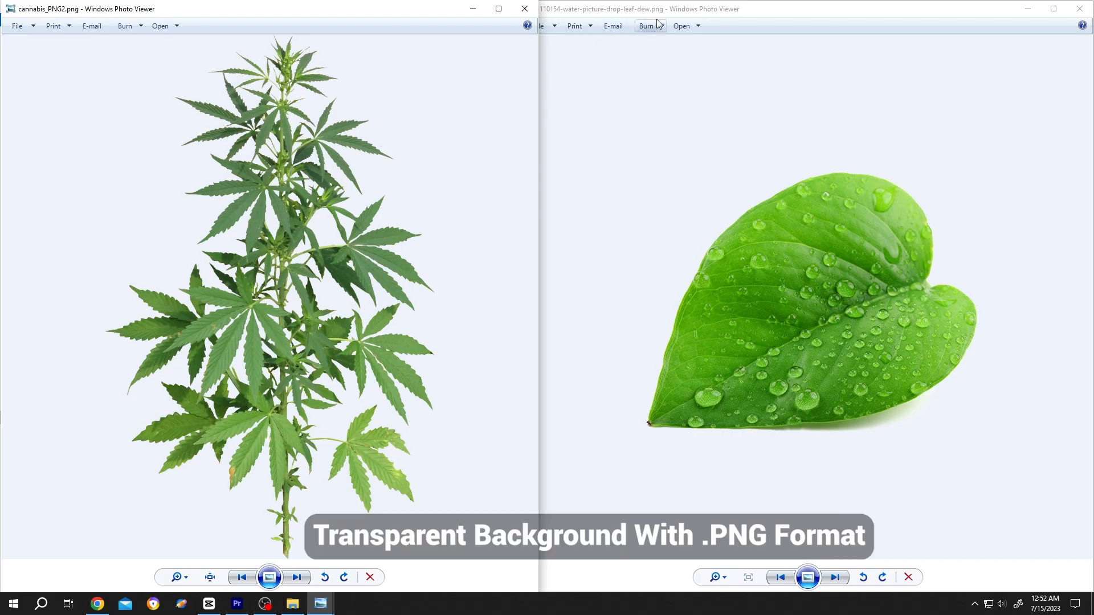
Import the leaf and cannabis PNGs from the pics folder into CapCut's media library
{"action": "left_click", "coordinate": [320, 608]}
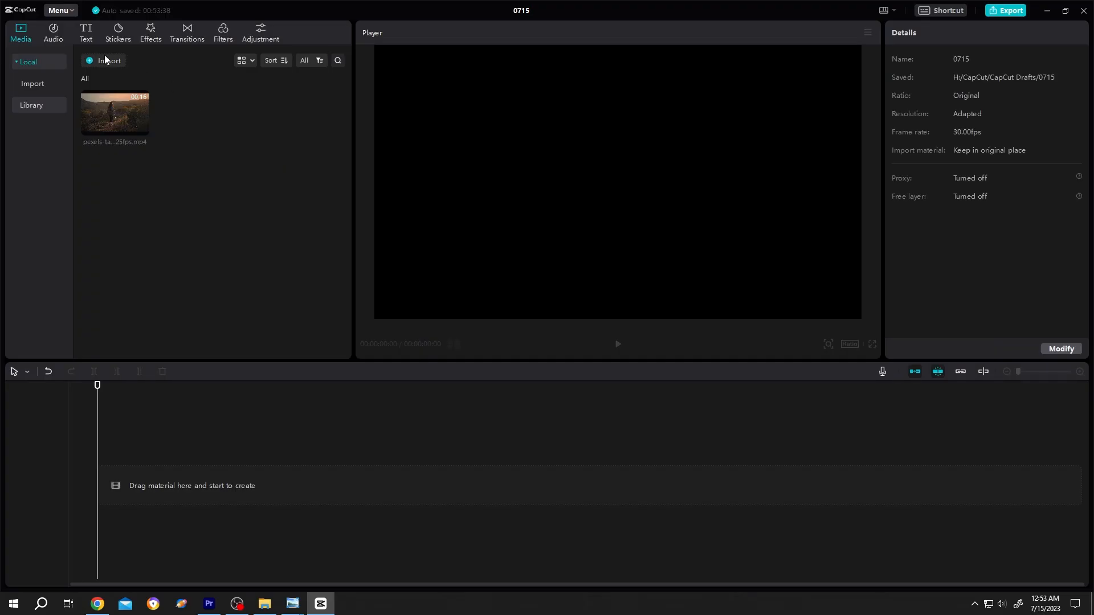
{"action": "left_click", "coordinate": [108, 61]}
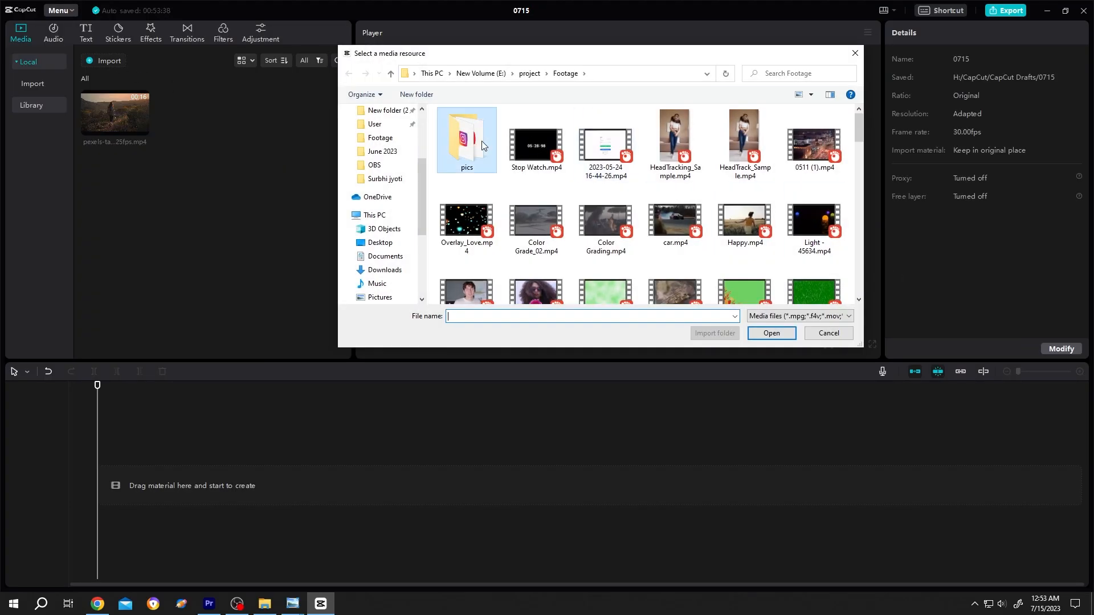
{"action": "double_click", "coordinate": [466, 136]}
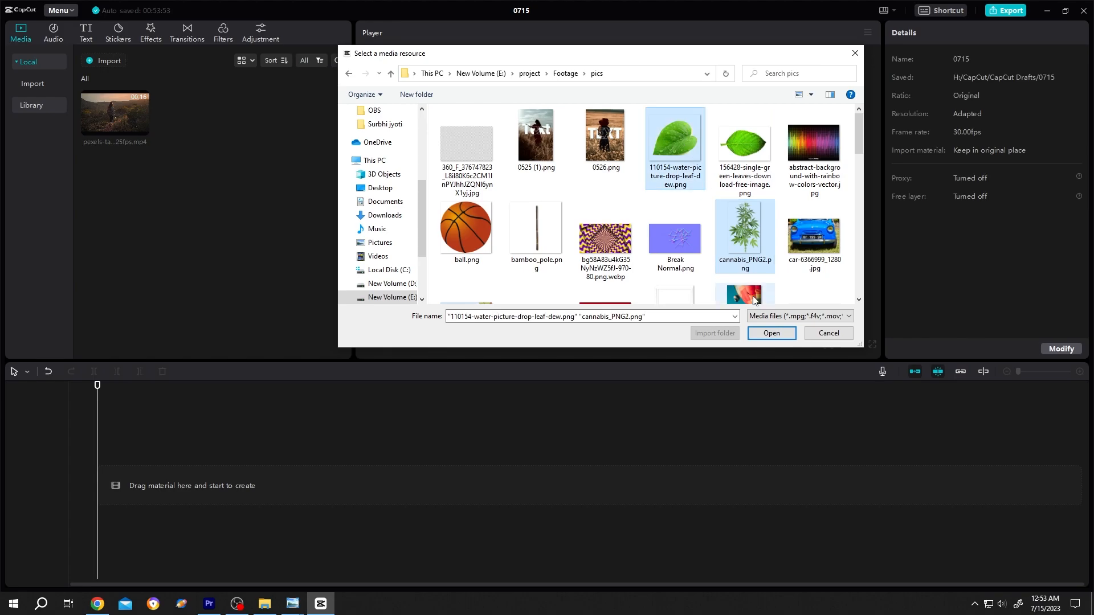
{"action": "left_click", "coordinate": [771, 332]}
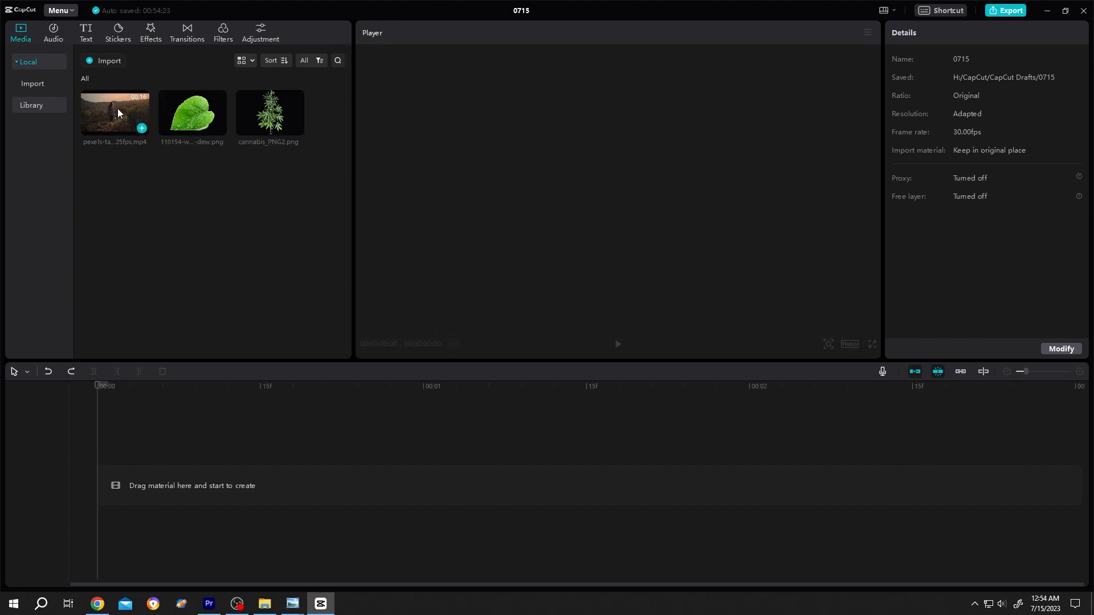
Stack the hiking video, leaf PNG and cannabis PNG on three tracks, each 15 seconds long
{"action": "left_click", "coordinate": [142, 129]}
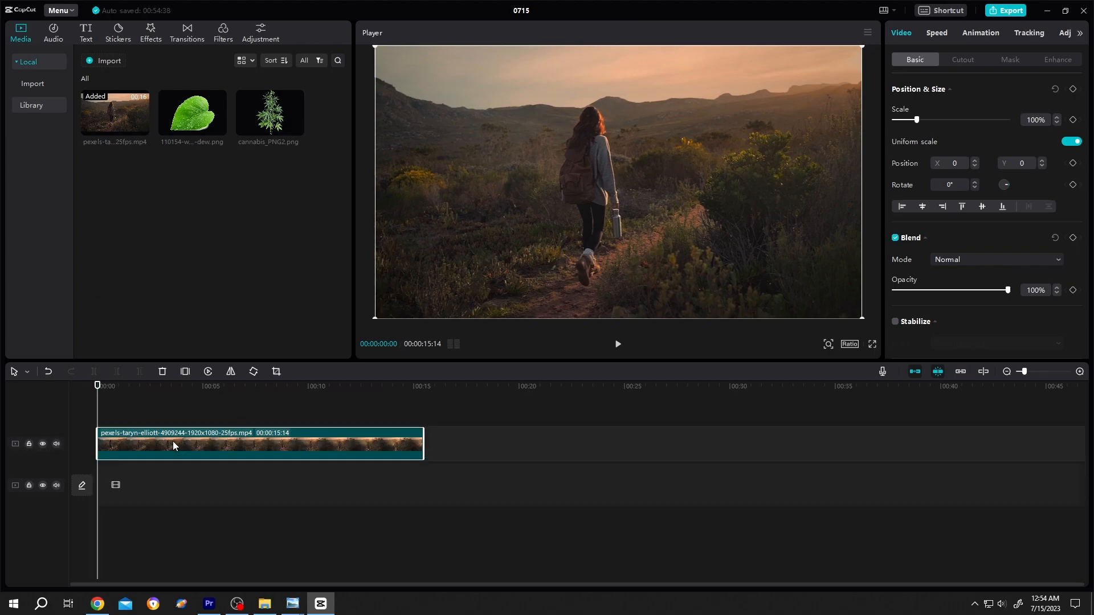
{"action": "left_click", "coordinate": [268, 112]}
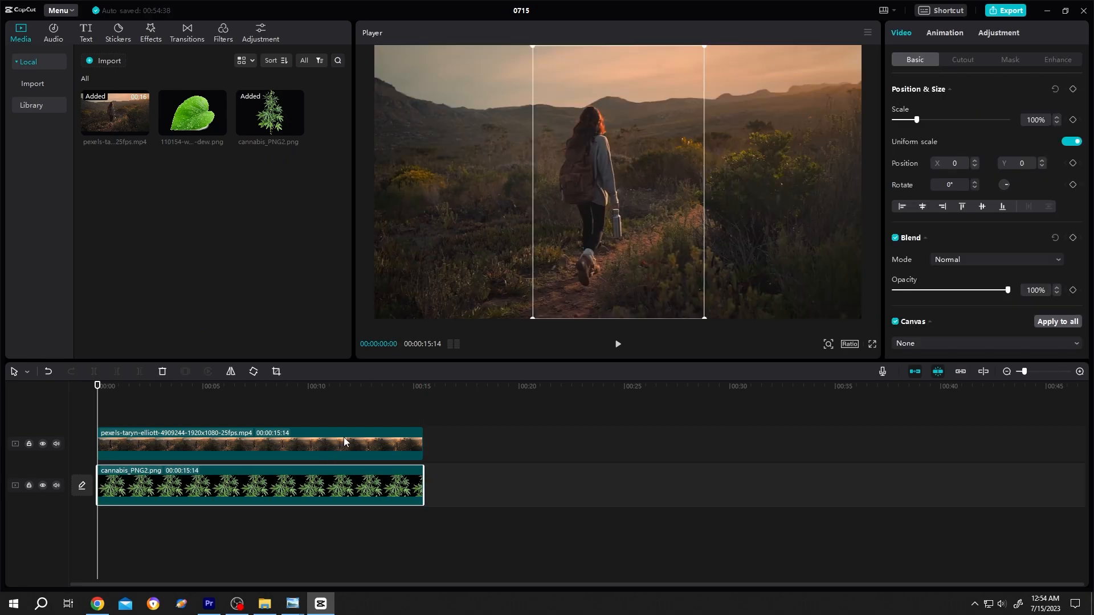
{"action": "left_click", "coordinate": [258, 443]}
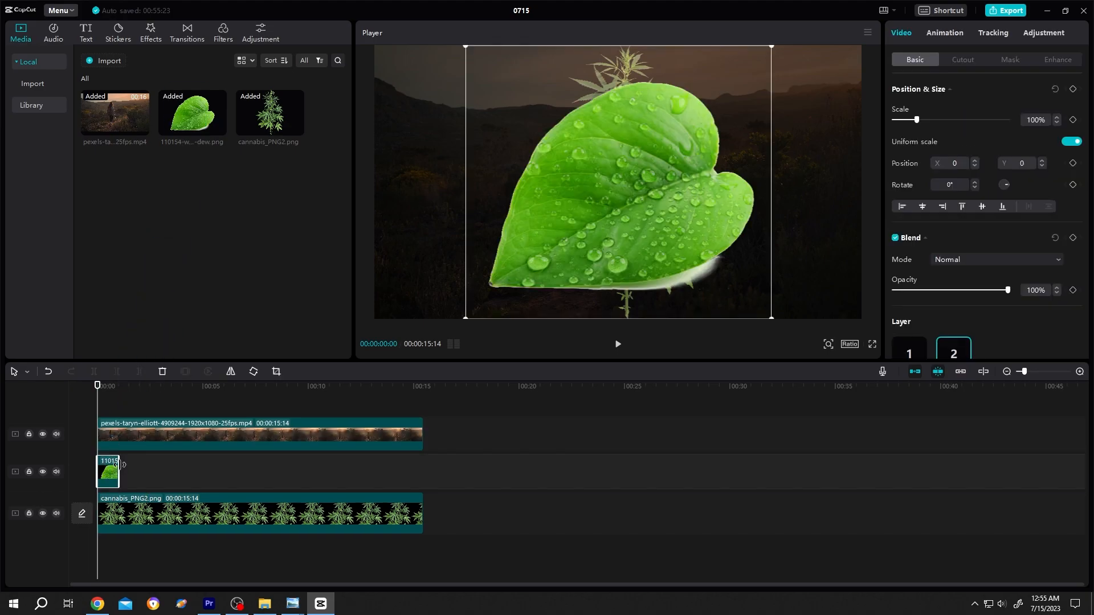
{"action": "left_click", "coordinate": [258, 433]}
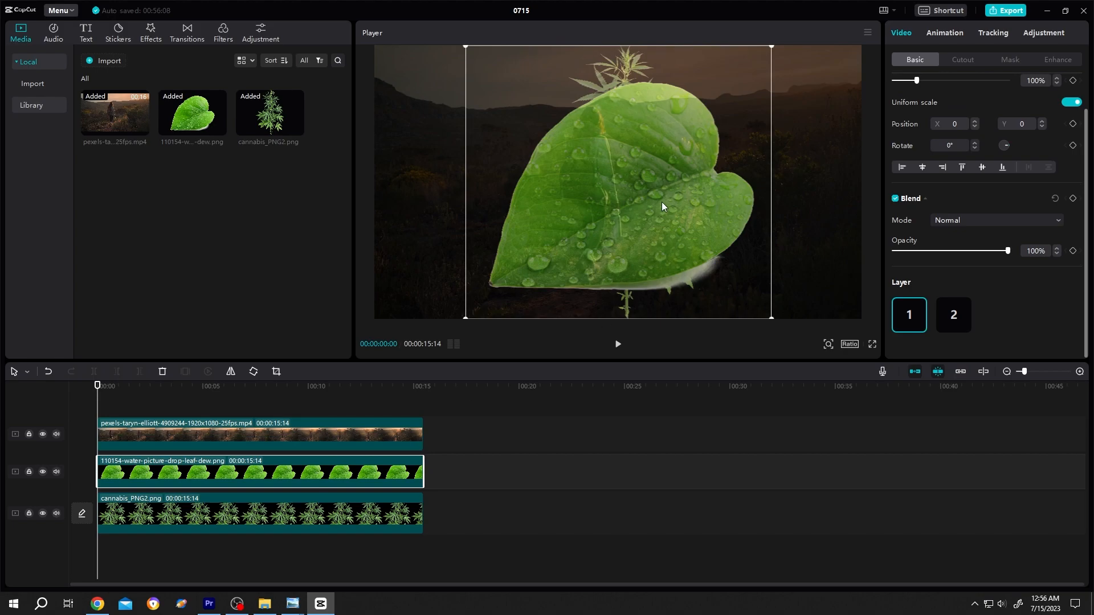
Select the video and cannabis clips and give the canvas a solid white background
{"action": "left_click", "coordinate": [258, 515]}
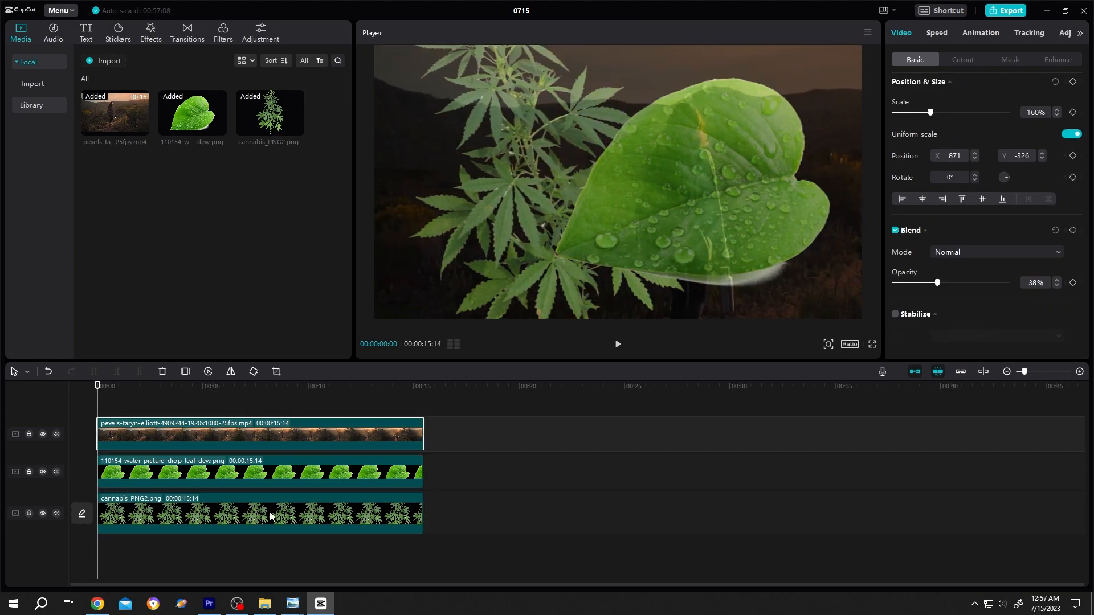
{"action": "left_click", "coordinate": [258, 513]}
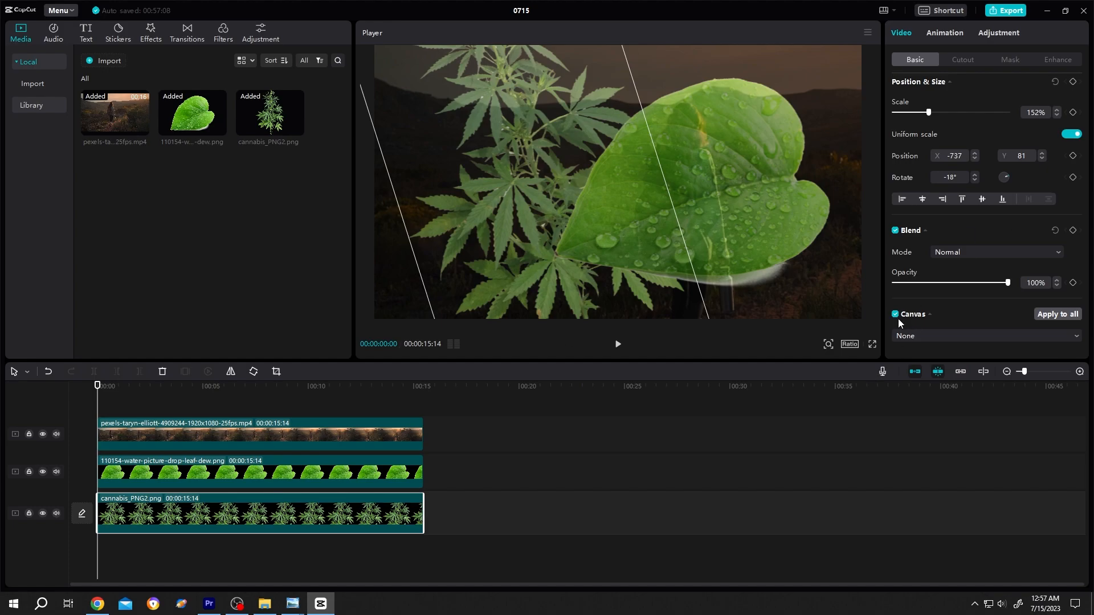
{"action": "mouse_move", "coordinate": [1059, 340]}
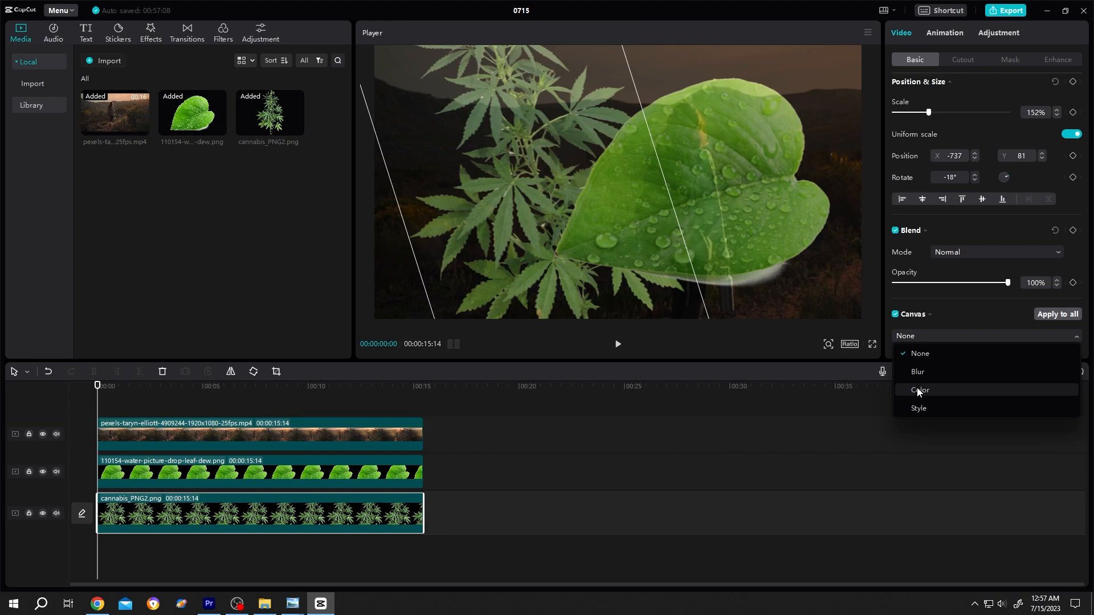
{"action": "left_click", "coordinate": [919, 390]}
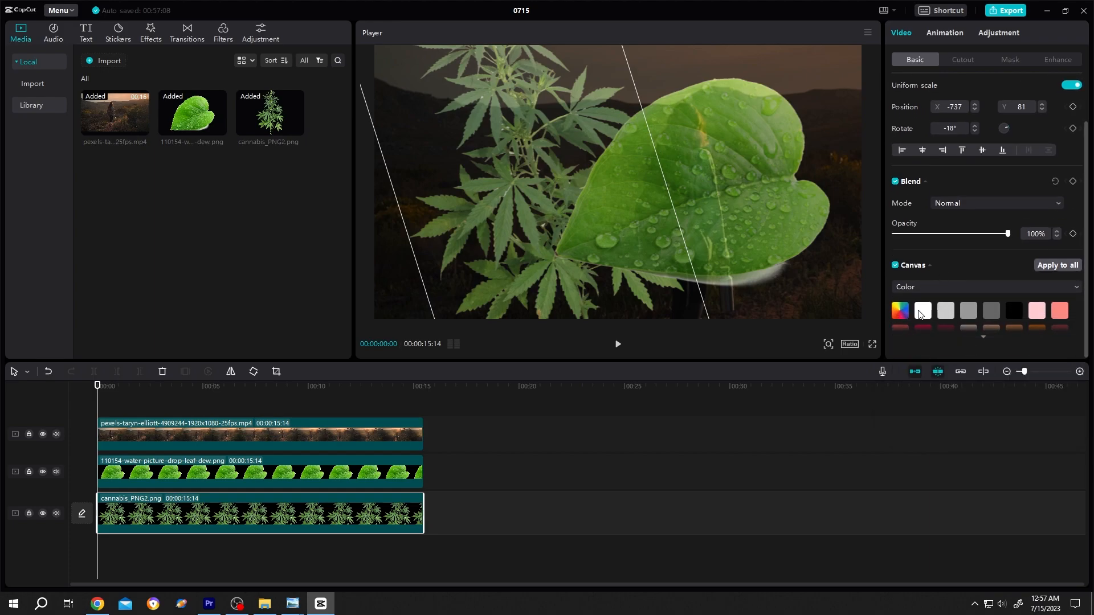
{"action": "left_click", "coordinate": [921, 311]}
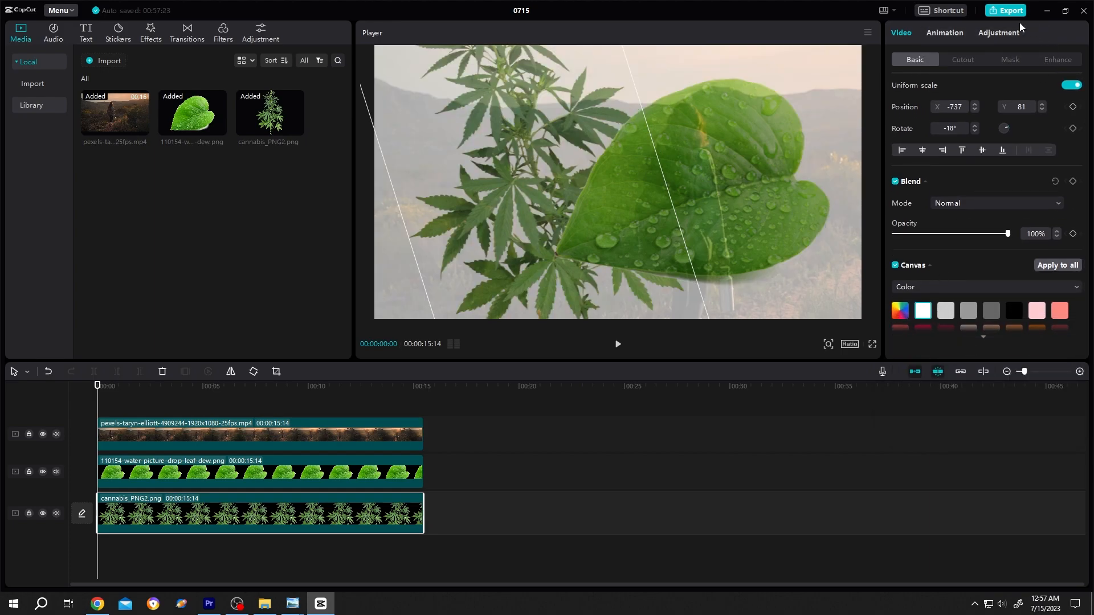
Lower the saturation of the cannabis and leaf images to black and white
{"action": "left_click", "coordinate": [997, 32]}
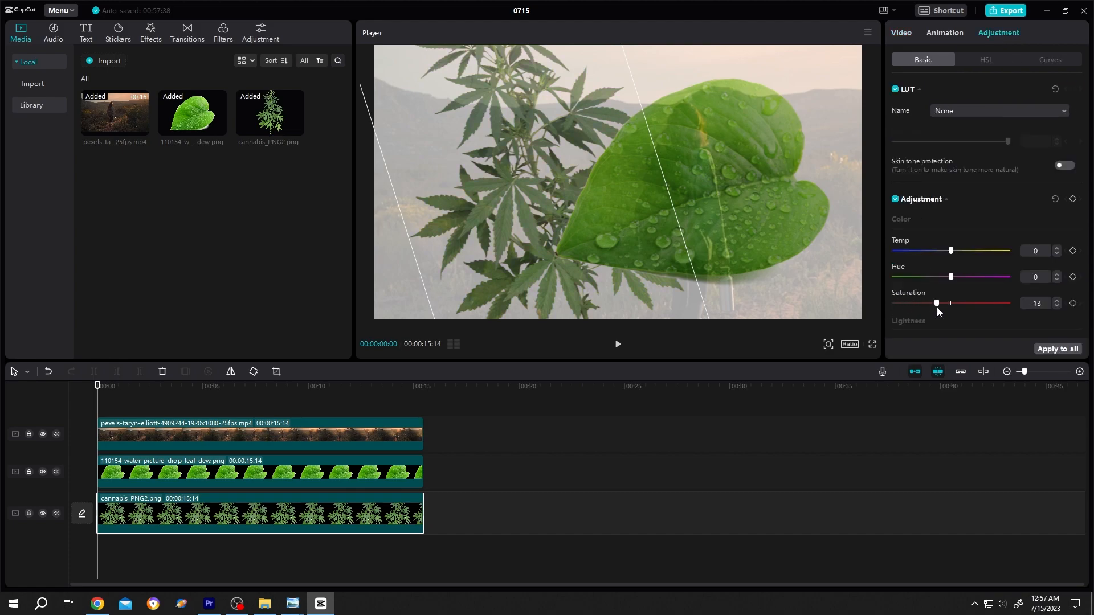
{"action": "left_click", "coordinate": [1049, 59]}
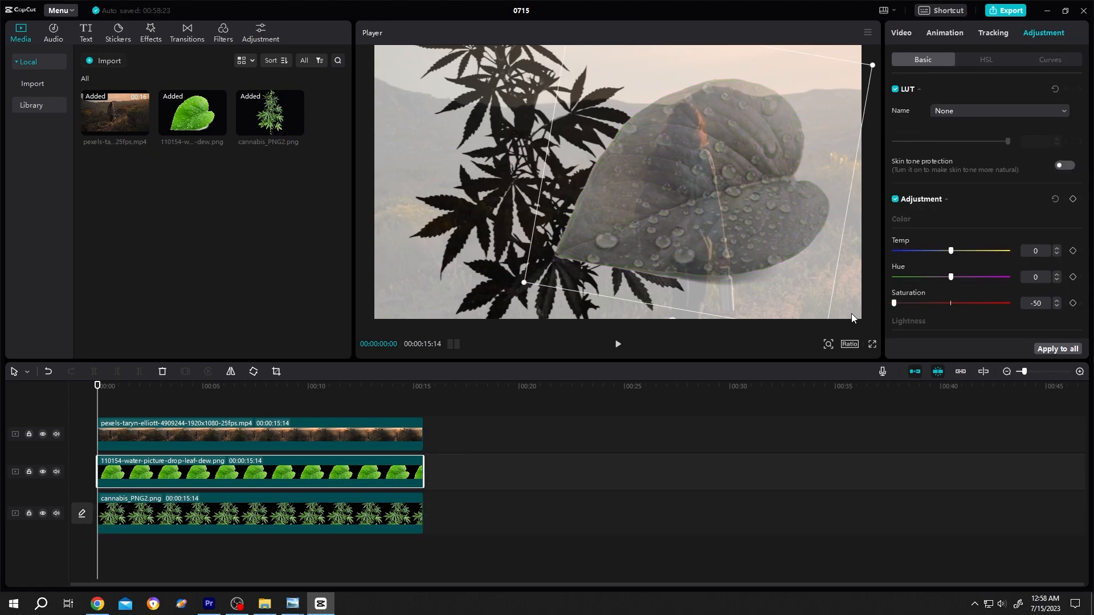
{"action": "left_click", "coordinate": [1048, 59]}
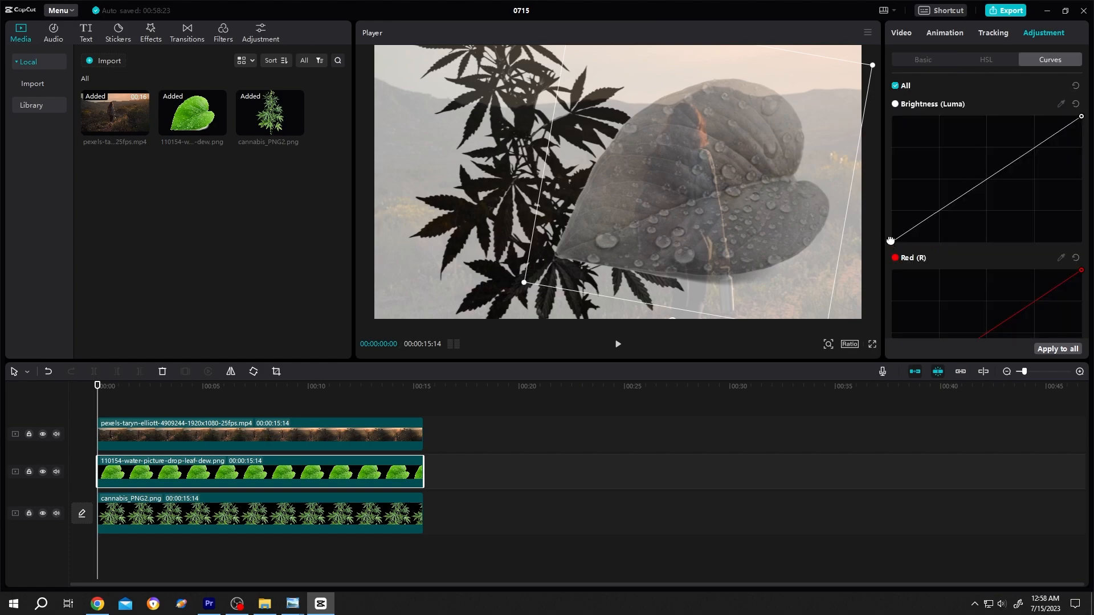
Combine the leaf and cannabis image clips into a compound clip
{"action": "left_click", "coordinate": [479, 474]}
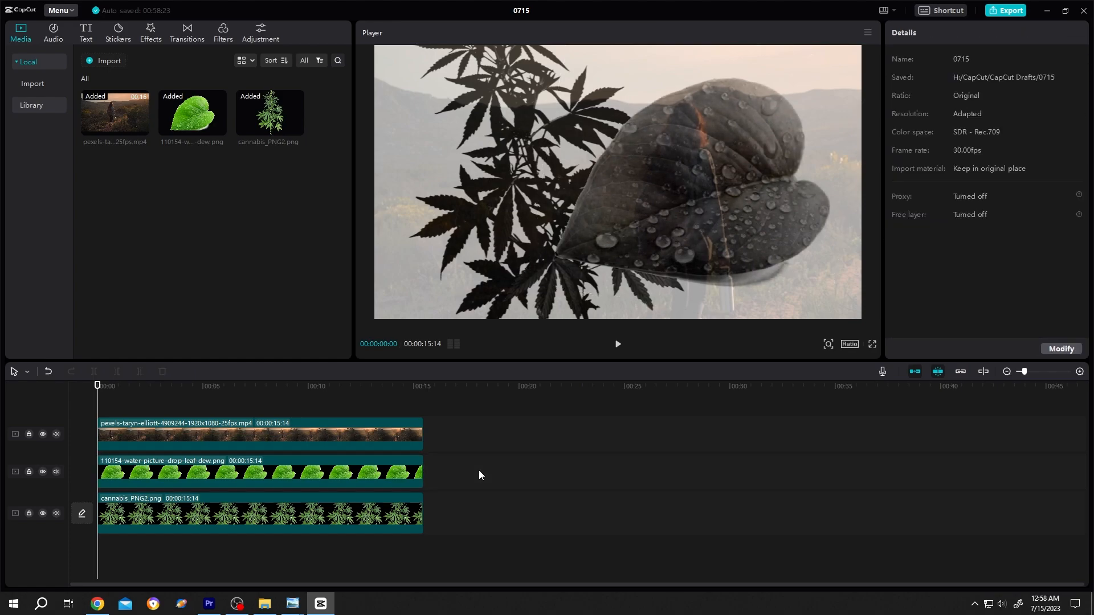
{"action": "right_click", "coordinate": [280, 513]}
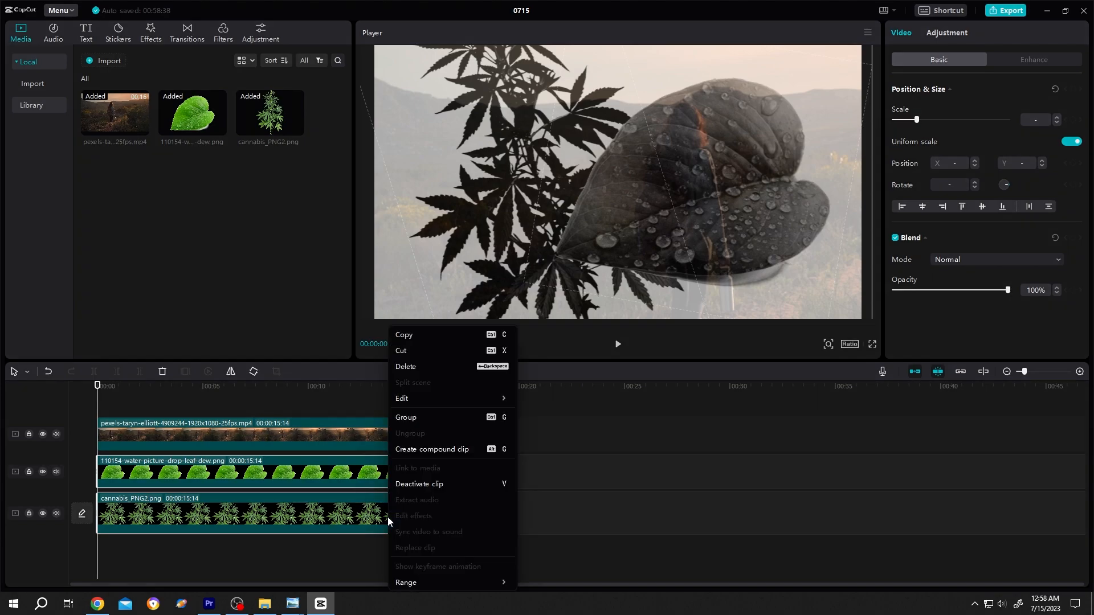
{"action": "left_click", "coordinate": [431, 450]}
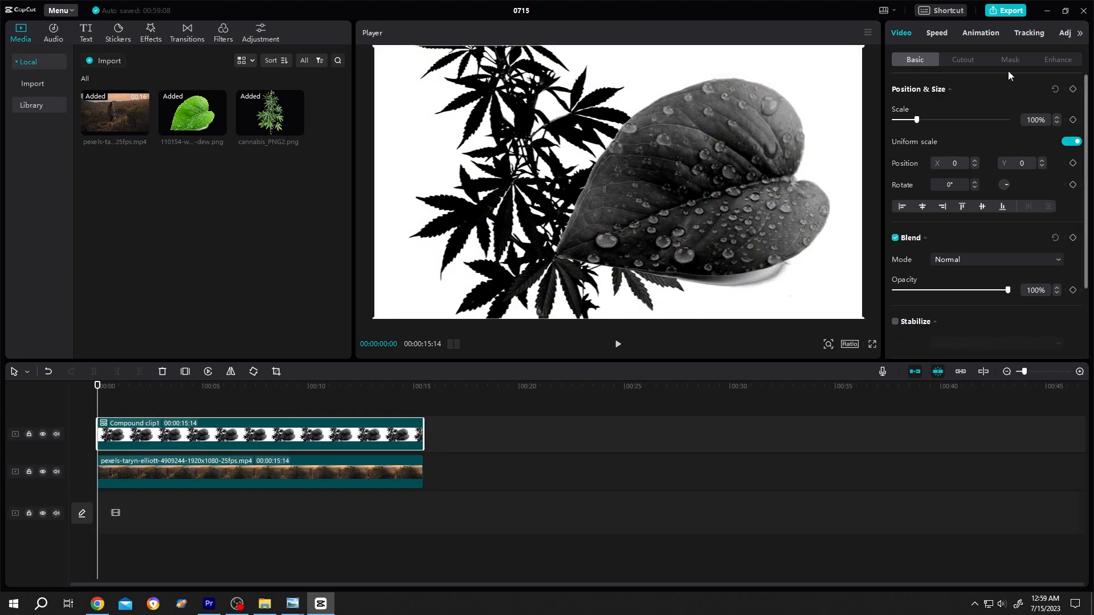
{"action": "mouse_move", "coordinate": [961, 270]}
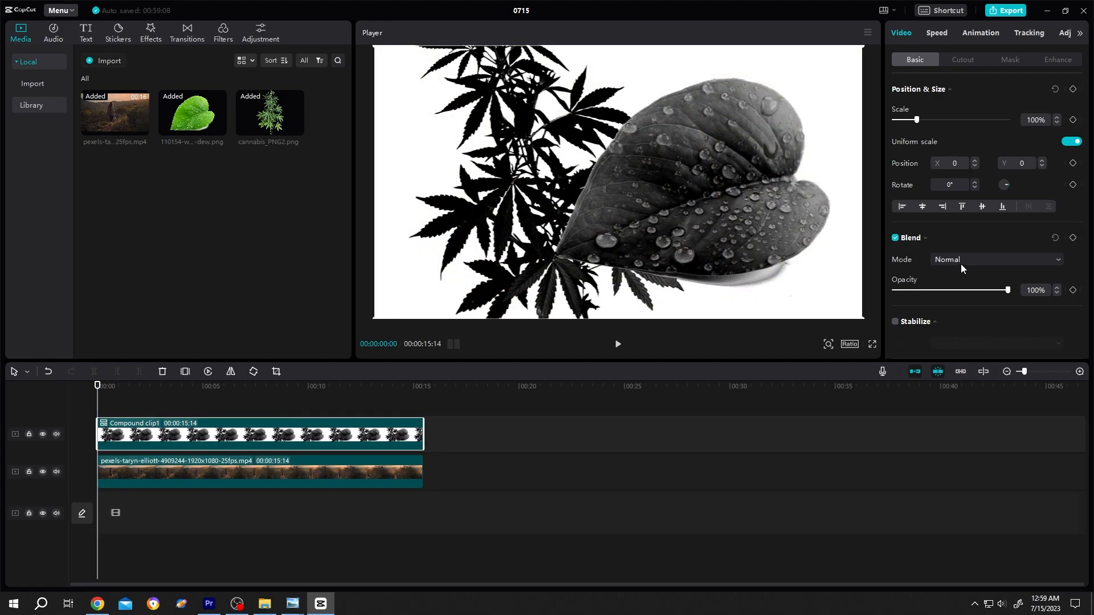
Give the compound clip a lightening blend mode and preview the video inside the shapes
{"action": "left_click", "coordinate": [994, 260]}
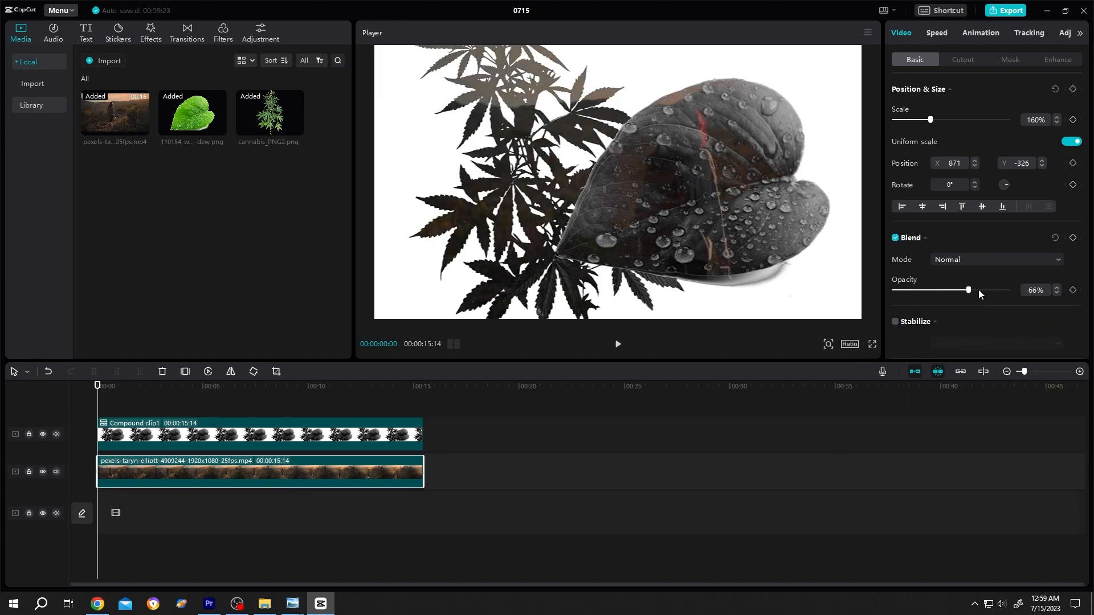
{"action": "left_click", "coordinate": [617, 342]}
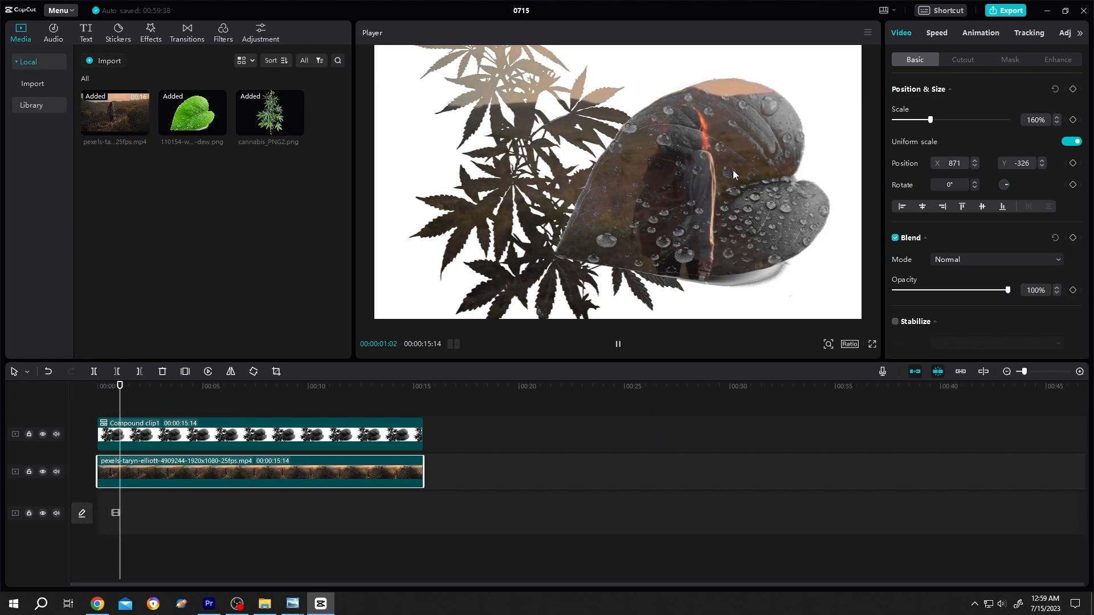
{"action": "left_click", "coordinate": [617, 344]}
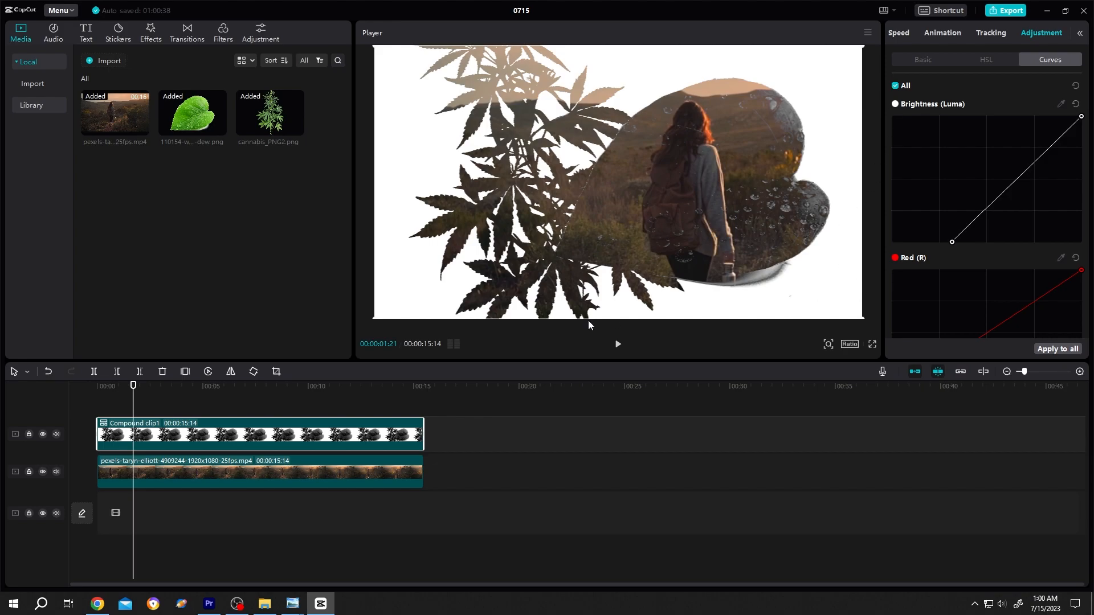
Tweak the compound clip's curves for a pale blue background and play the result
{"action": "scroll", "scroll_direction": "down", "scroll_amount": 3}
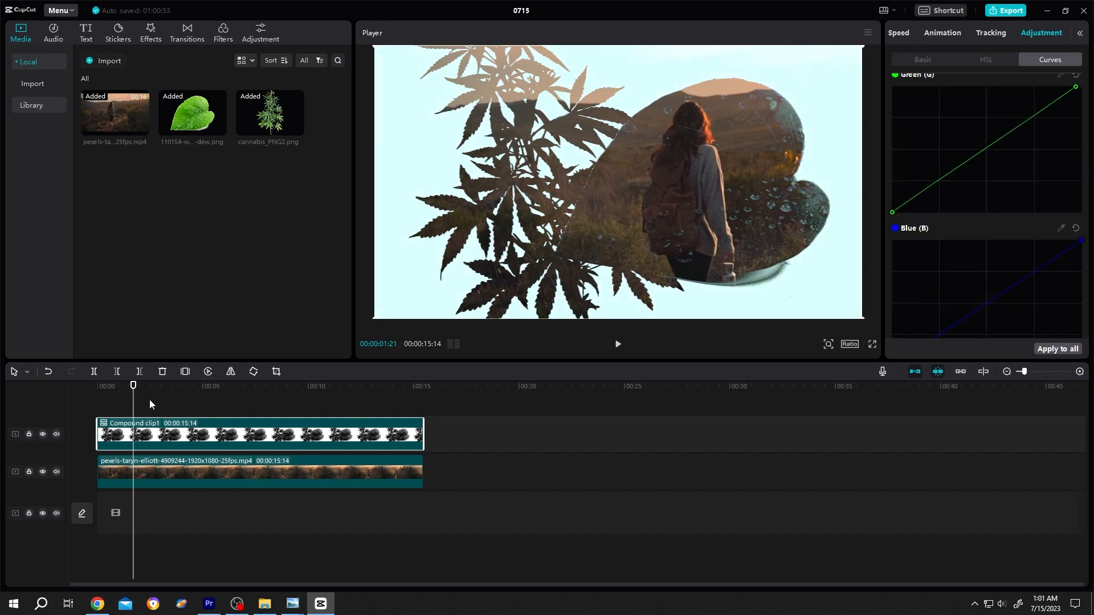
{"action": "left_click", "coordinate": [617, 343]}
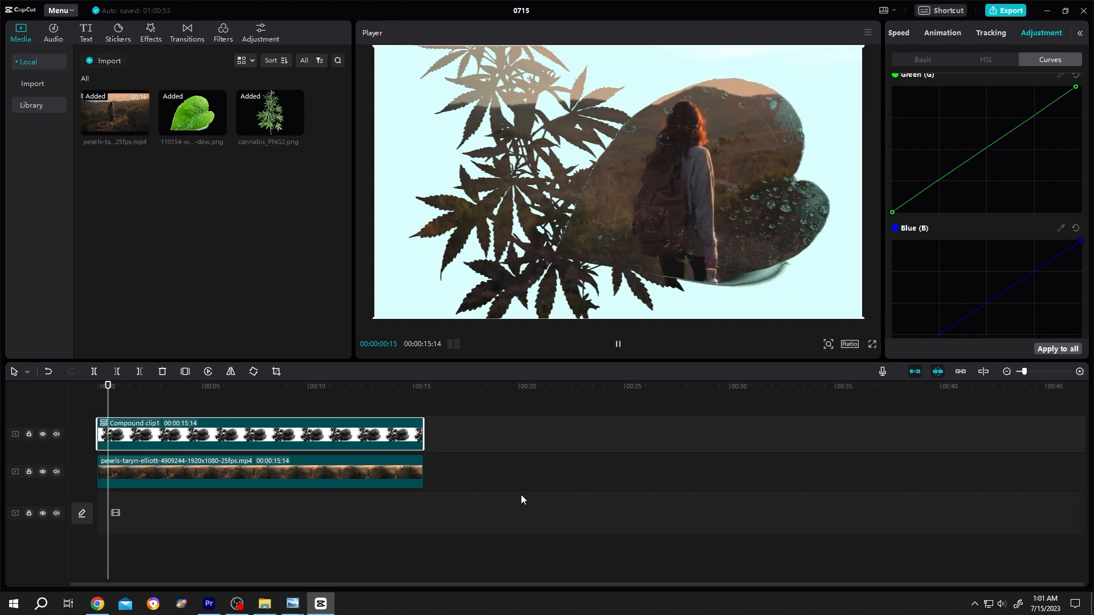